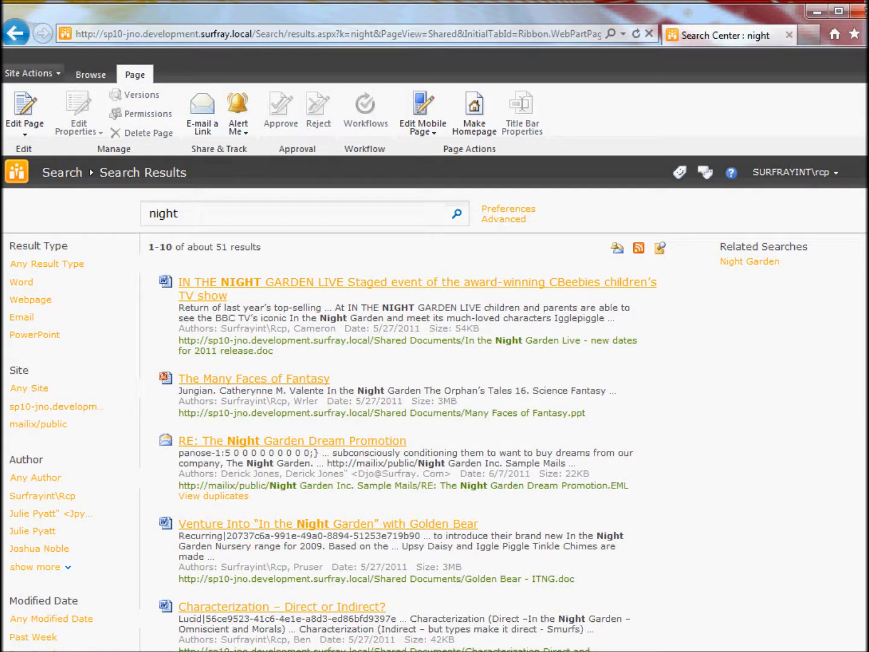
pyautogui.moveTo(695, 297)
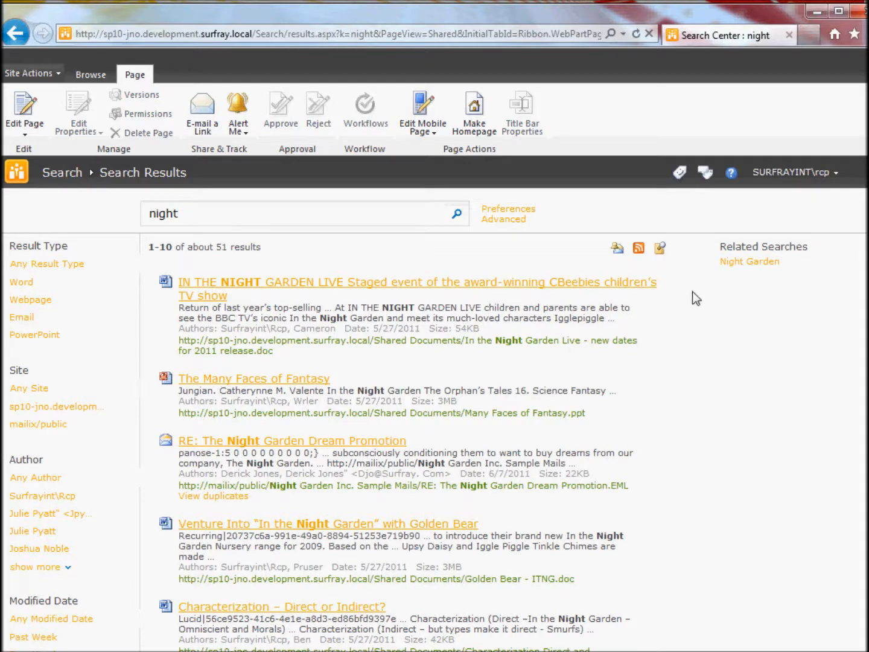
pyautogui.moveTo(234, 302)
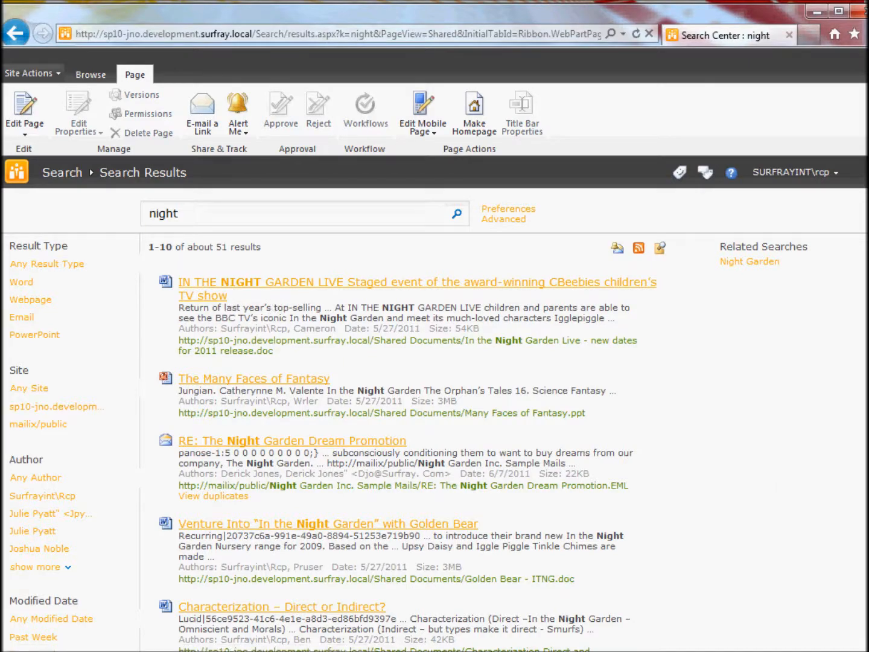
# Follow the Central Administration breadcrumb from Manage Content Sources back to the admin home.
pyautogui.scroll(-3)
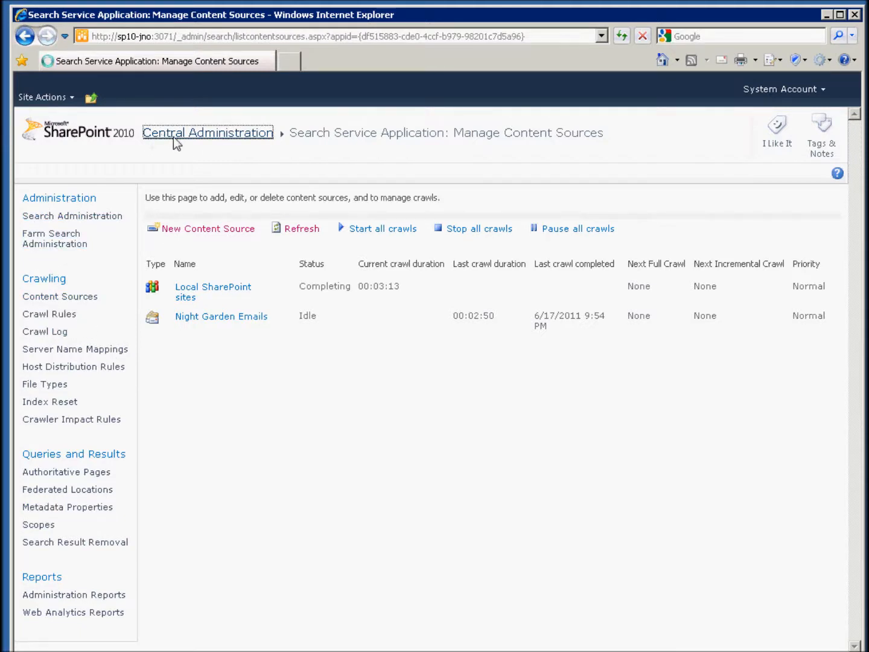
pyautogui.click(208, 133)
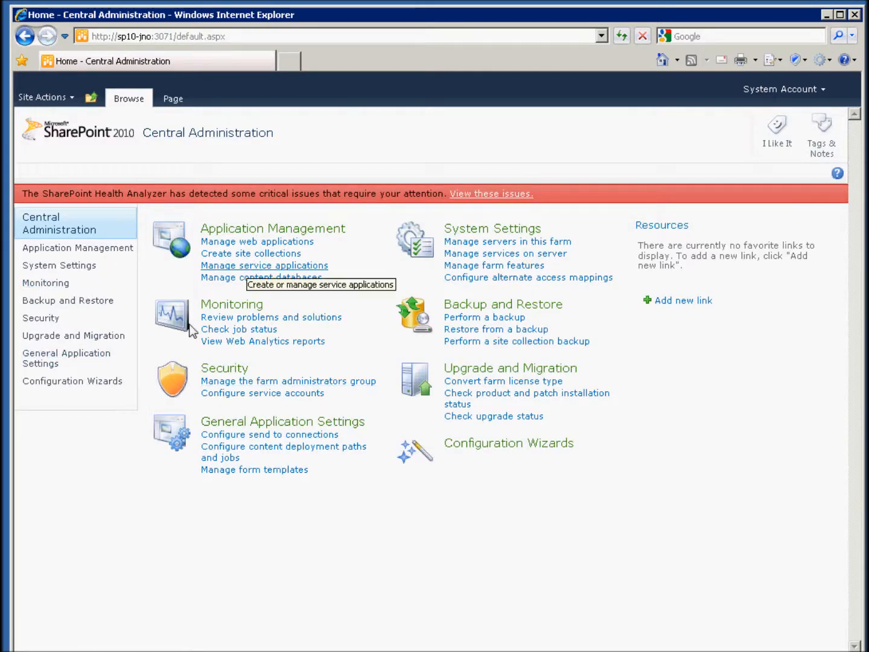
pyautogui.moveTo(225, 367)
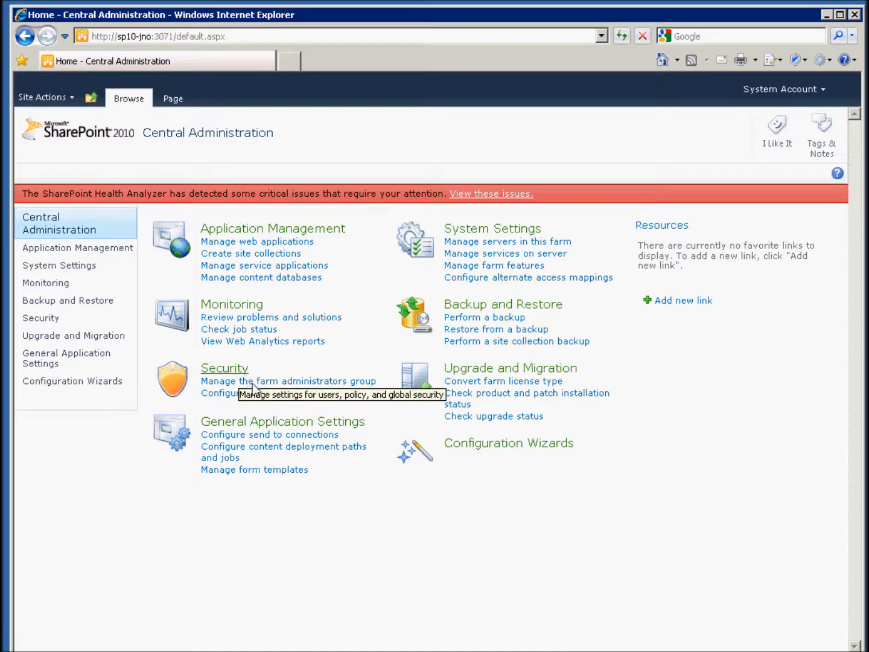
pyautogui.moveTo(68, 299)
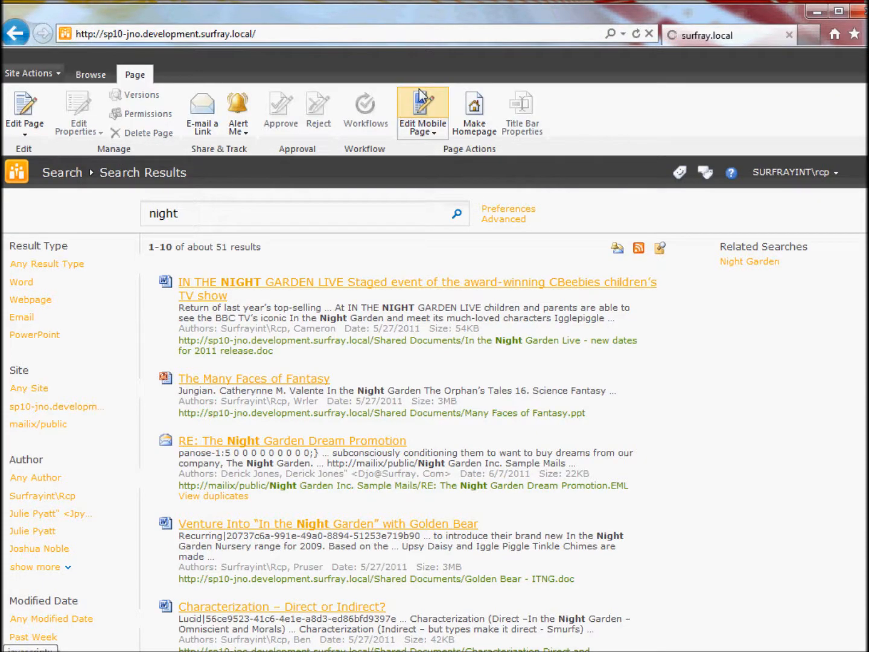
pyautogui.moveTo(423, 109)
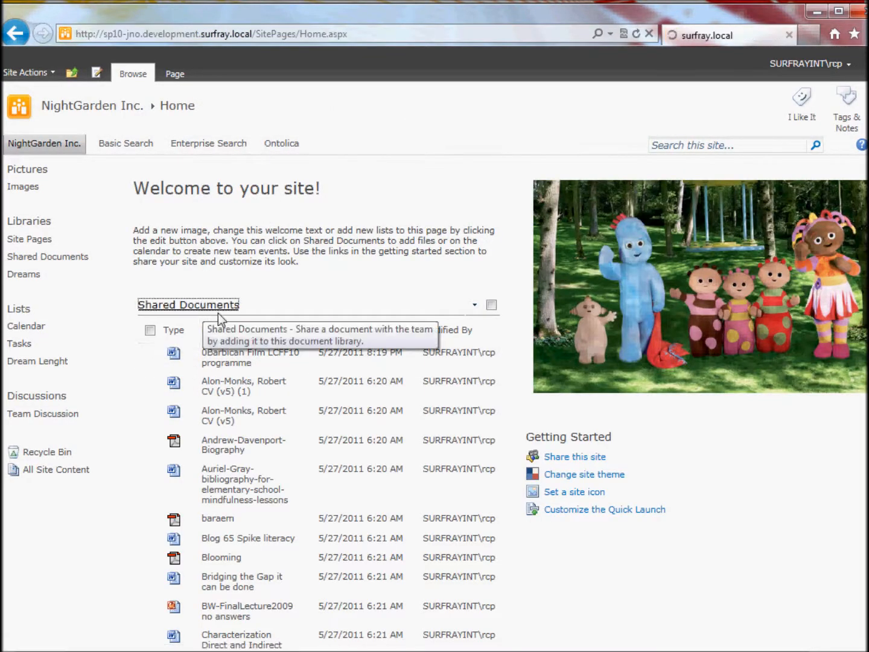
# Browse Shared Documents and scroll right to see each document's Rating (0-5) column.
pyautogui.click(188, 304)
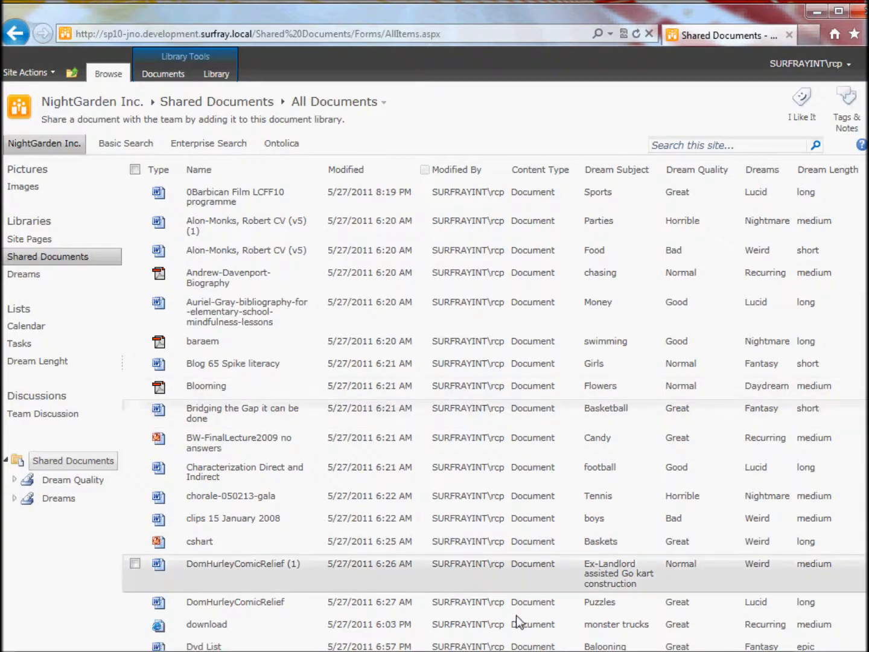
pyautogui.hscroll(3)
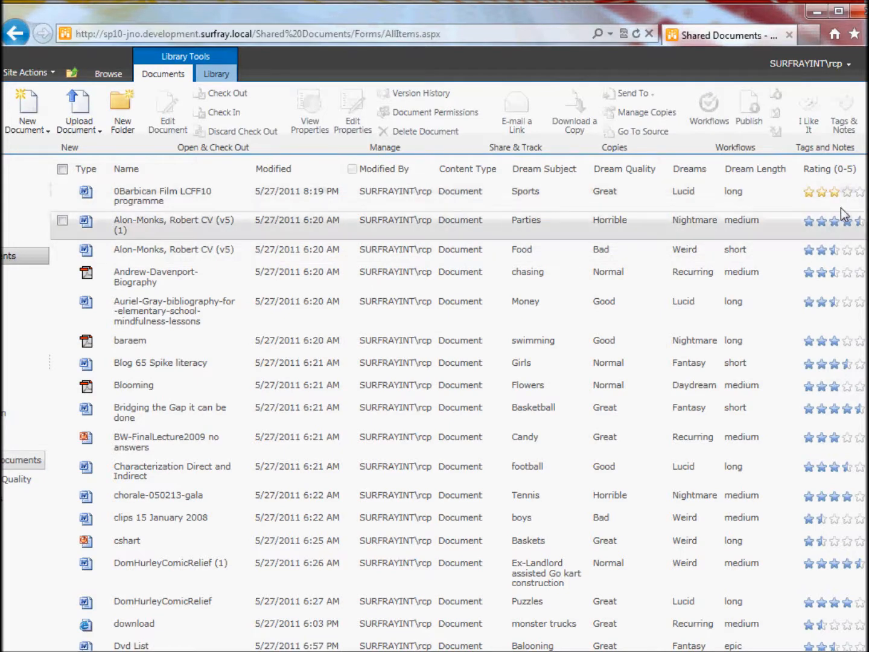
pyautogui.moveTo(709, 241)
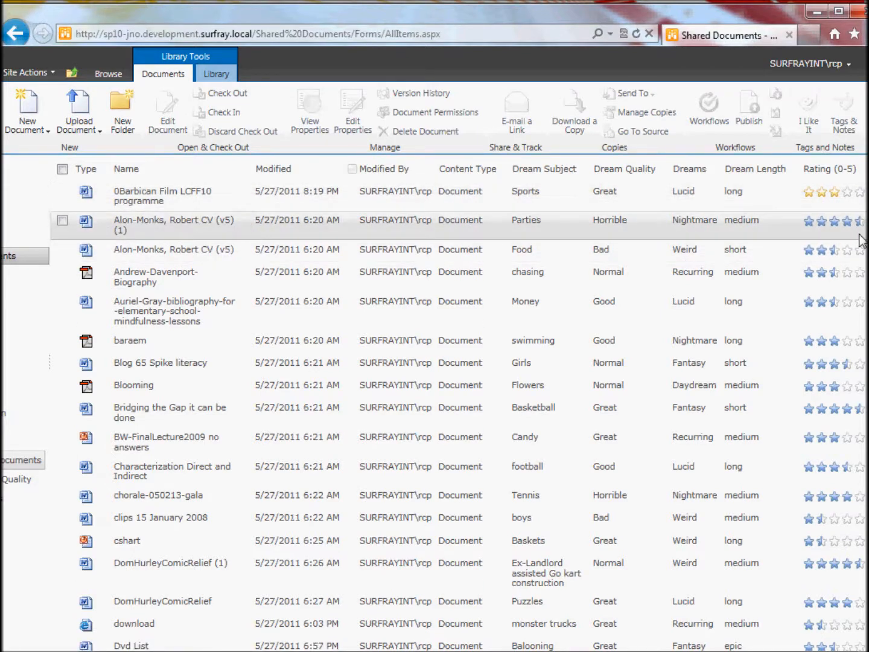
pyautogui.moveTo(107, 336)
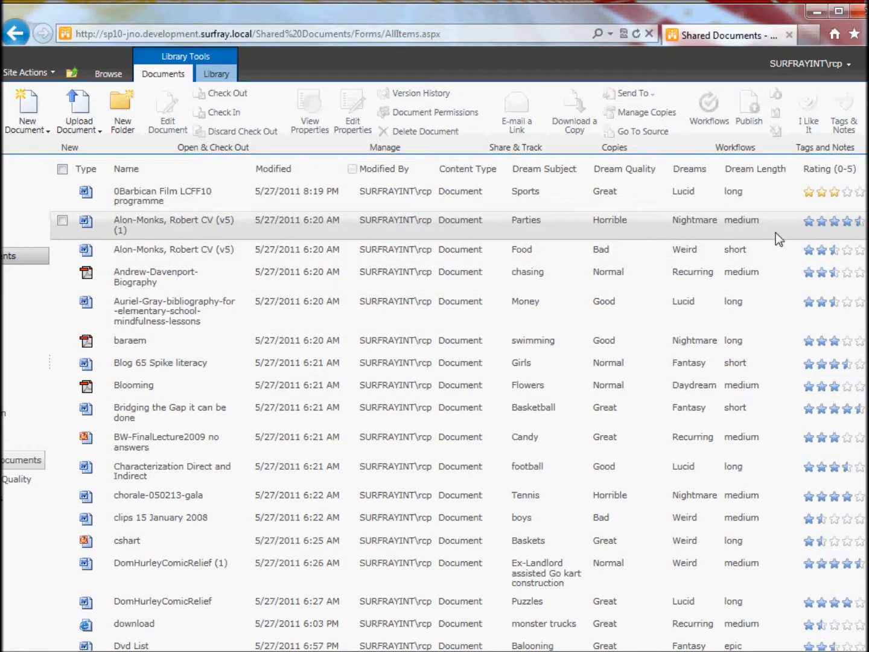
pyautogui.moveTo(290, 241)
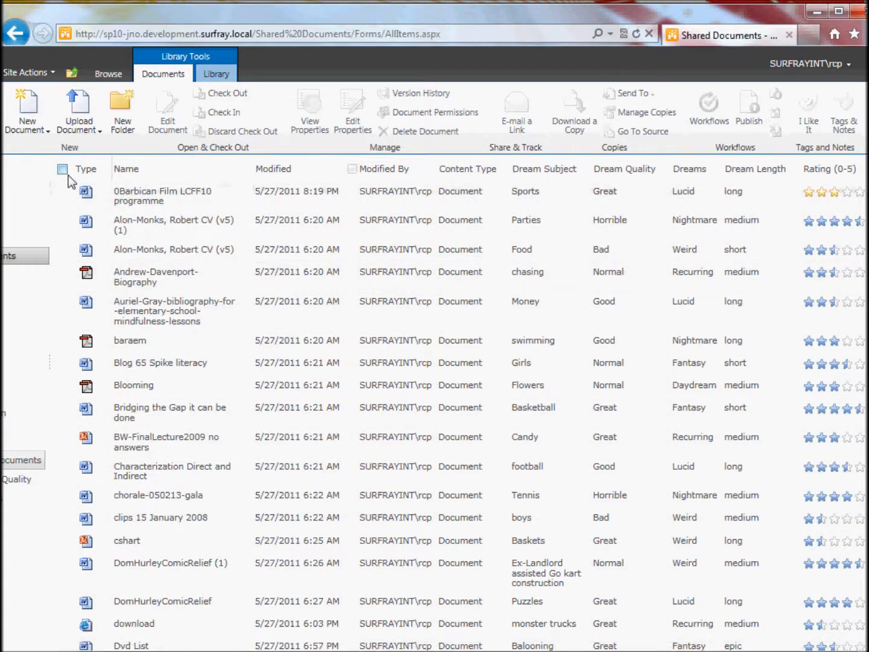
pyautogui.scroll(-3)
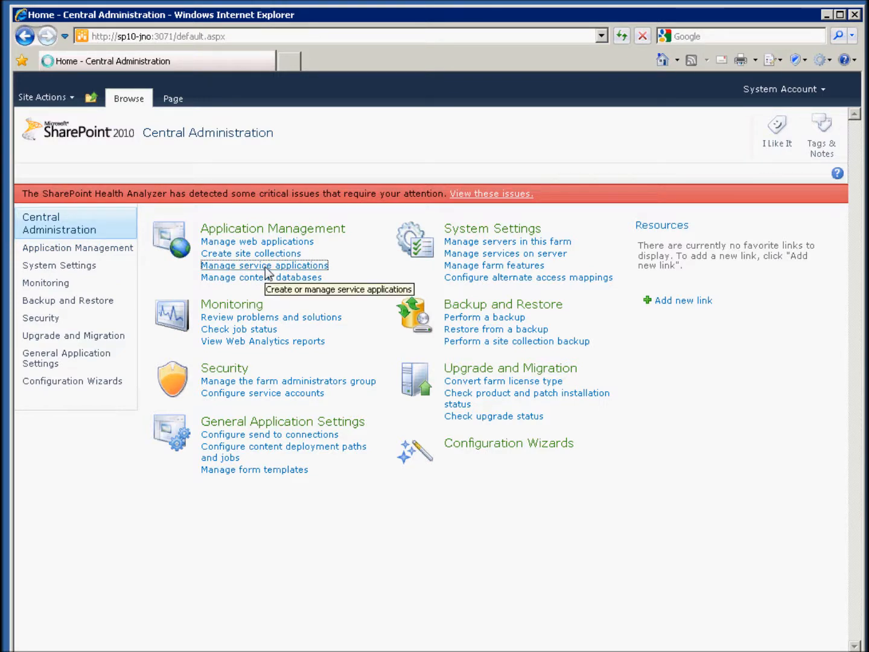
# Go through Manage service applications into the Search Service Application's Metadata Properties page.
pyautogui.click(263, 265)
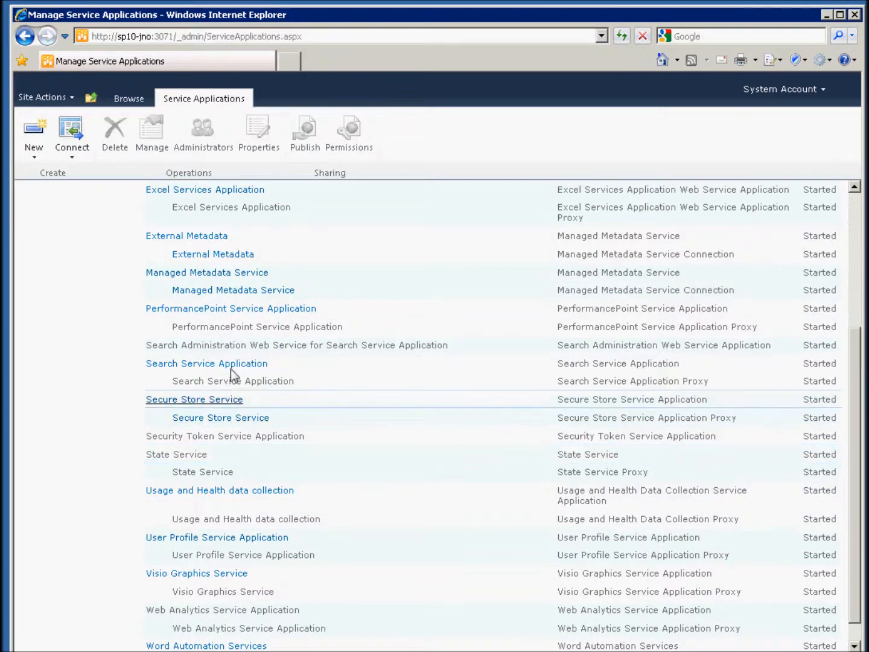
pyautogui.click(206, 362)
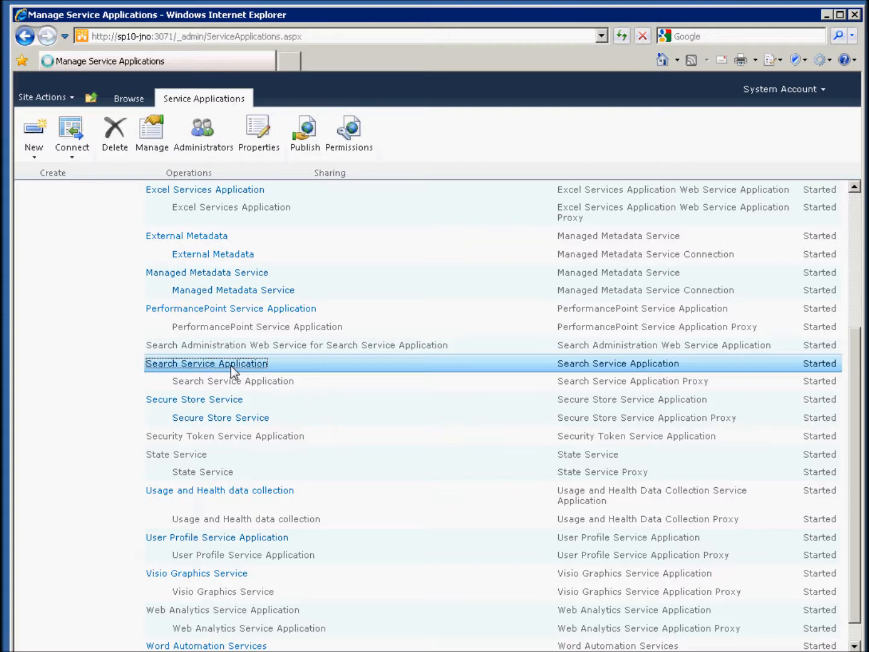
pyautogui.click(205, 362)
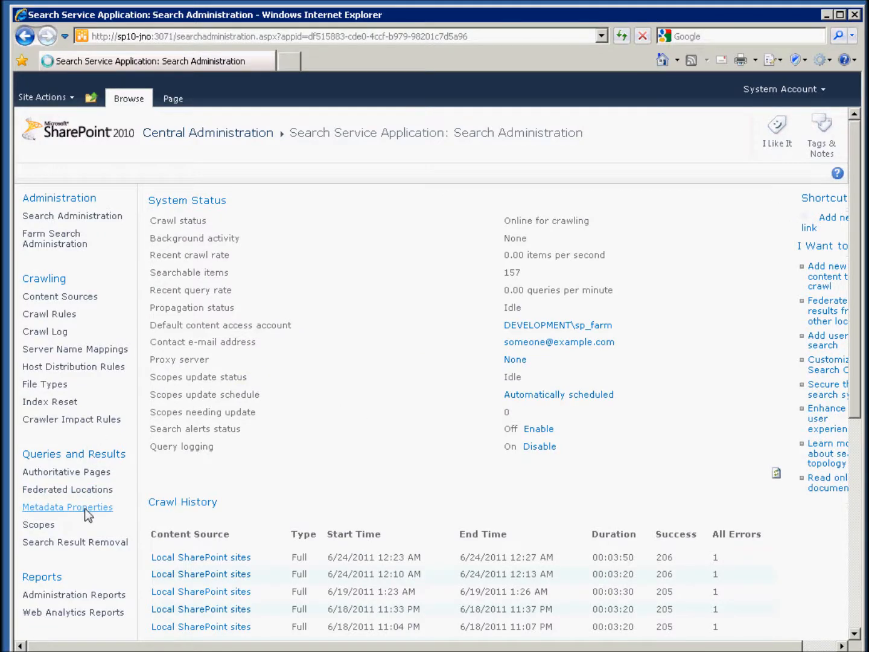
pyautogui.click(68, 507)
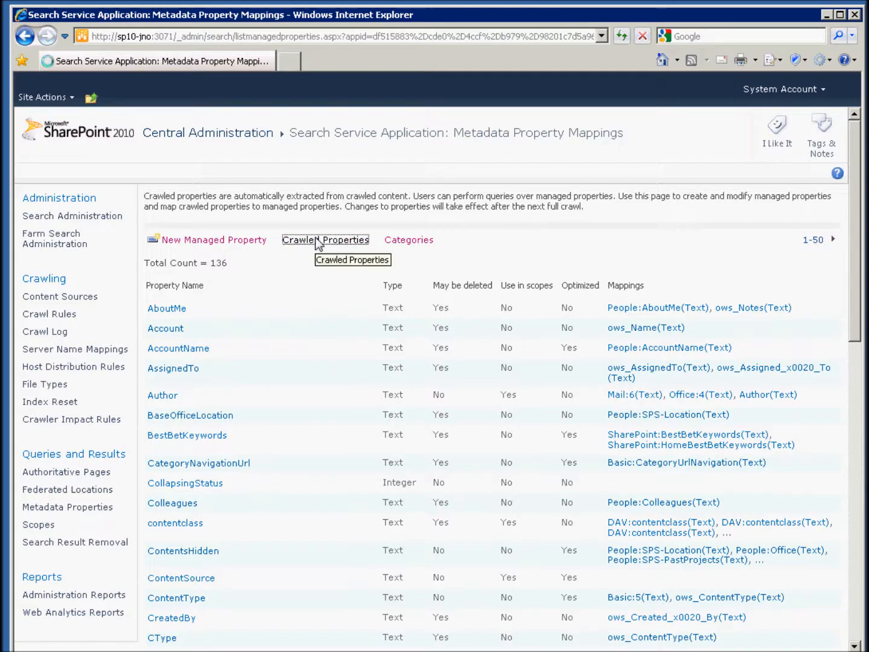
# Filter Crawled Properties by 'rating', listing ows_AverageRating(Decimal) mapped to Rating.
pyautogui.click(326, 239)
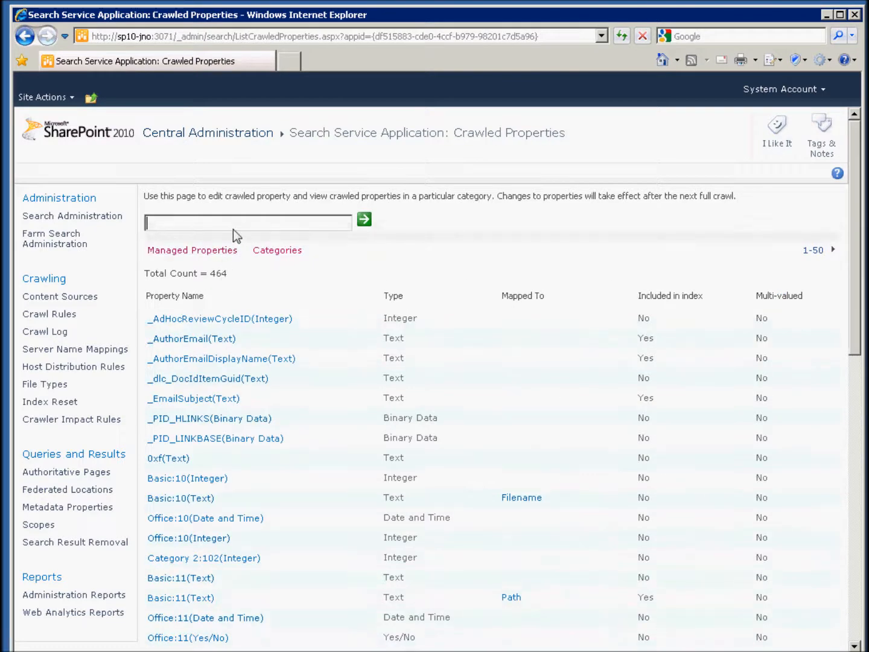
pyautogui.write('ratings')
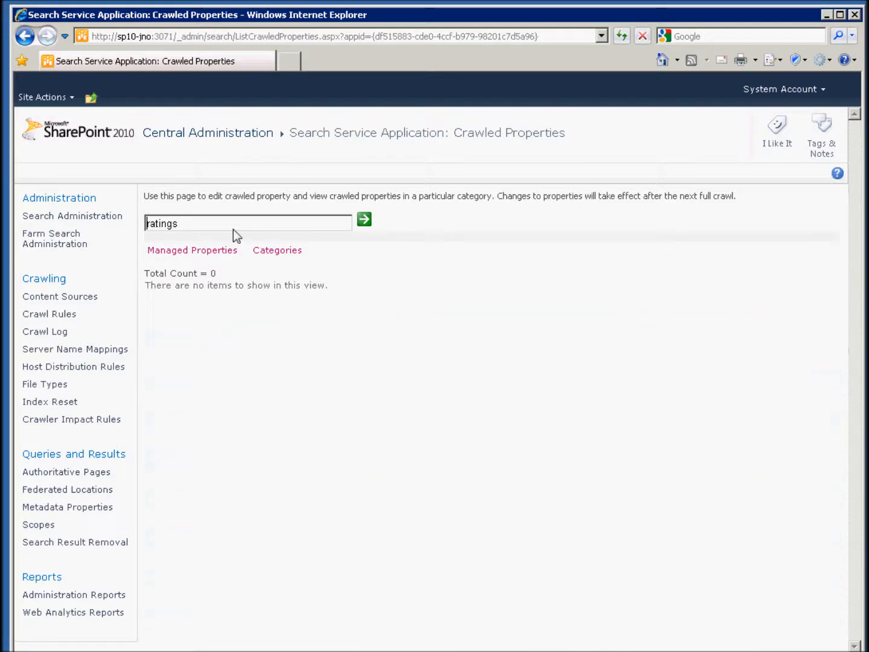
pyautogui.press('Backspace')
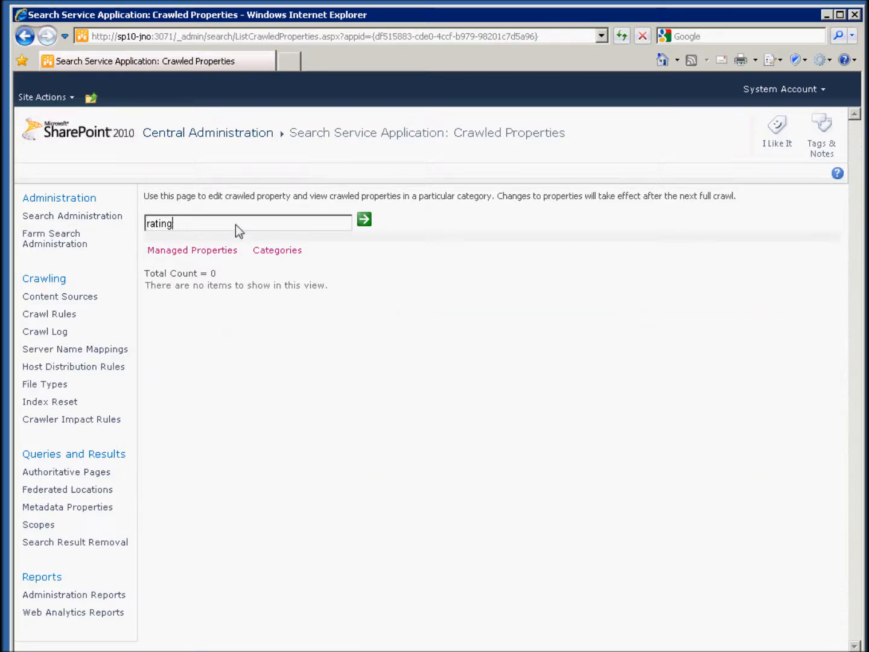
pyautogui.click(364, 218)
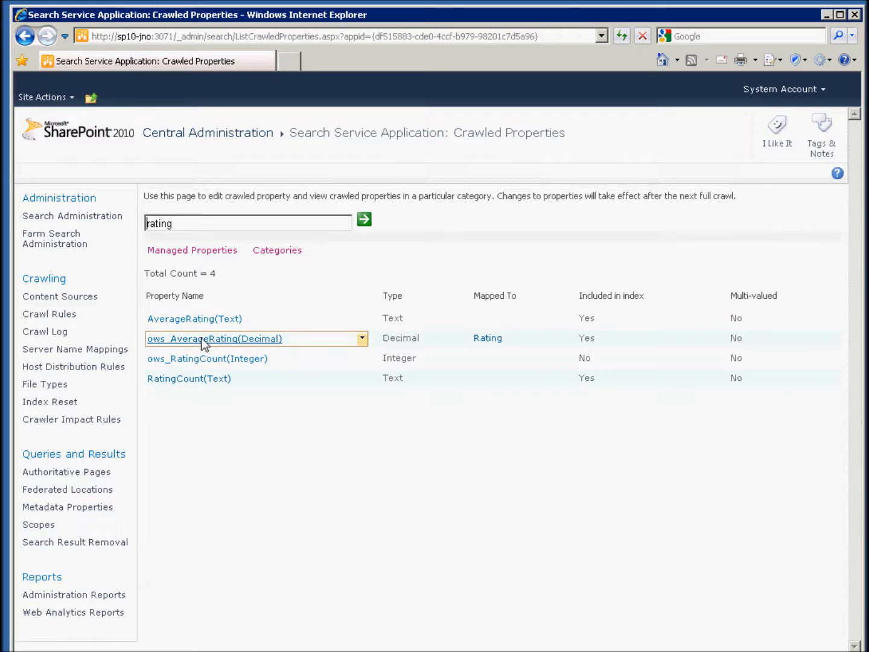
# Inspect the ows_AverageRating crawled property, leave it unchanged, and start a New Managed Property.
pyautogui.click(213, 338)
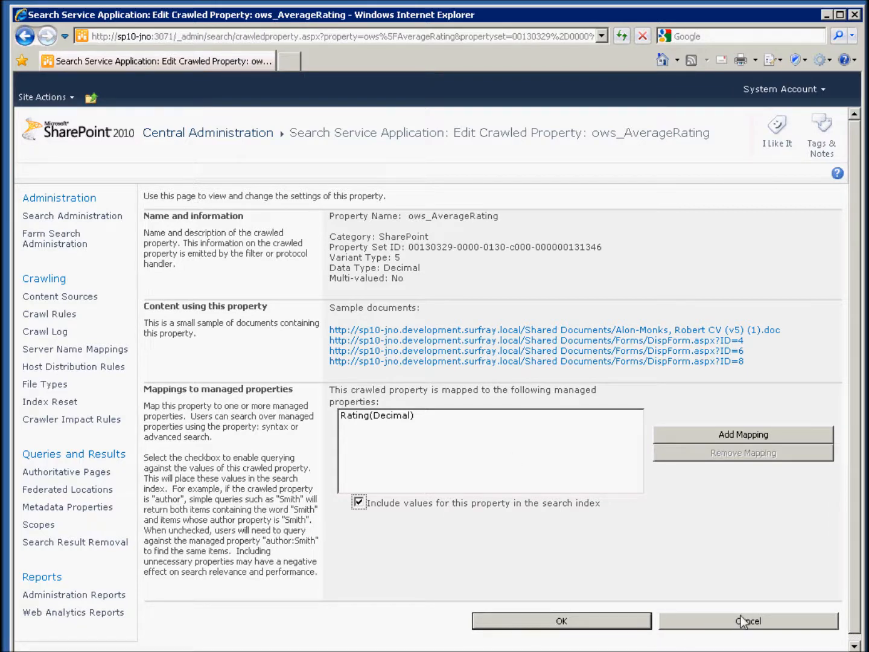
pyautogui.click(748, 620)
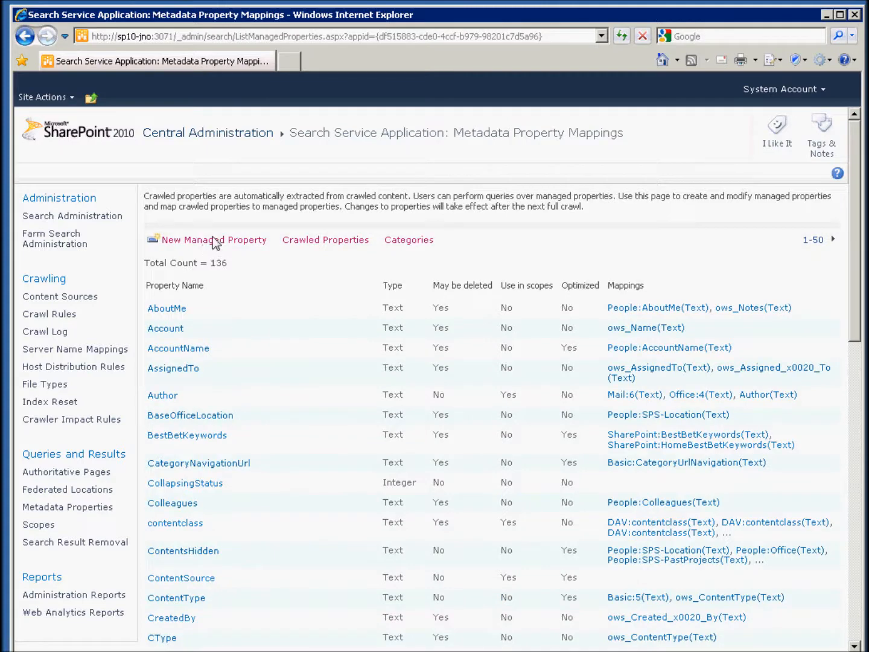
pyautogui.click(214, 239)
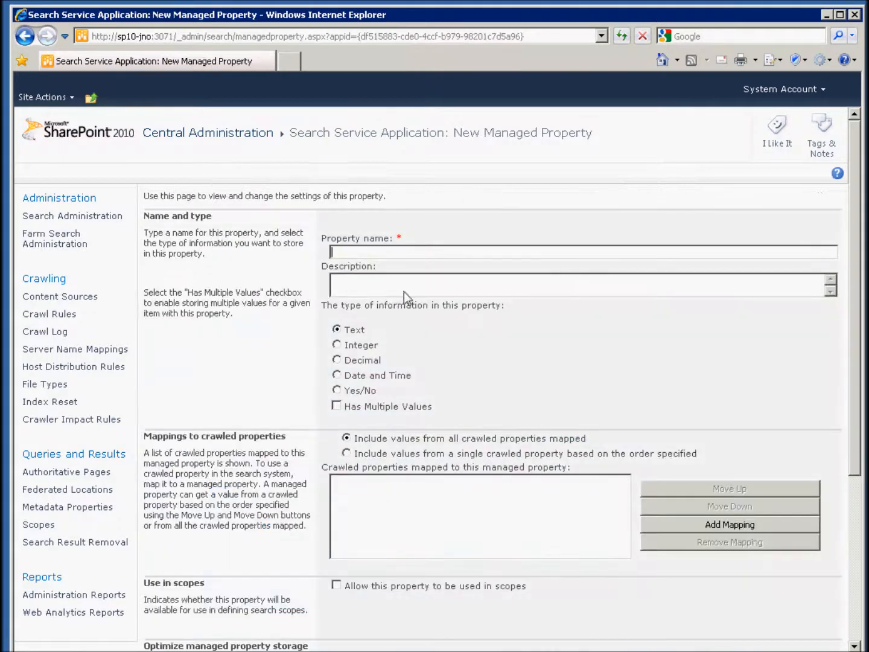
# Name the property Rating as Decimal, browse ows_AverageRating in Add Mapping but cancel without mapping it.
pyautogui.write('R')
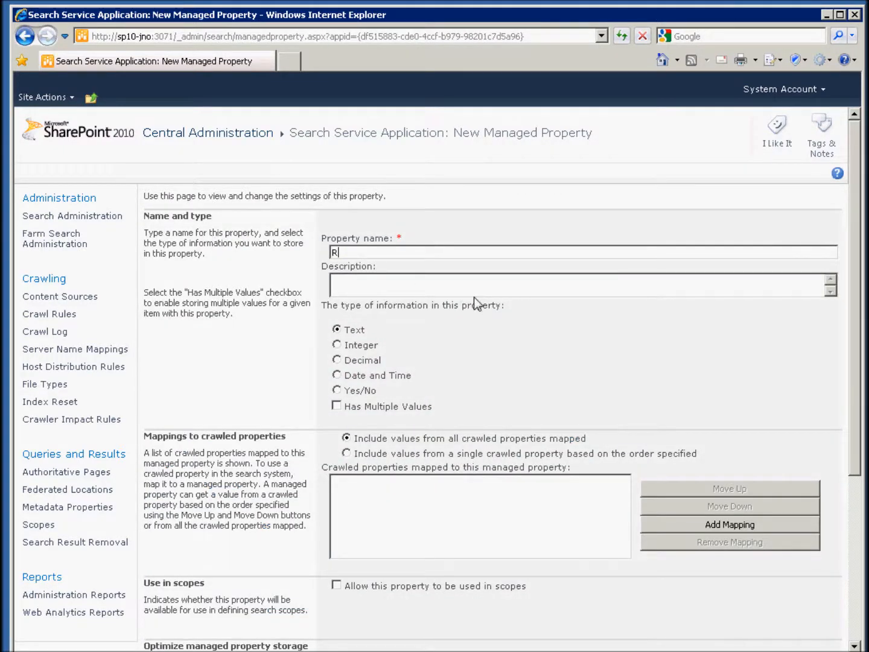
pyautogui.write('ating')
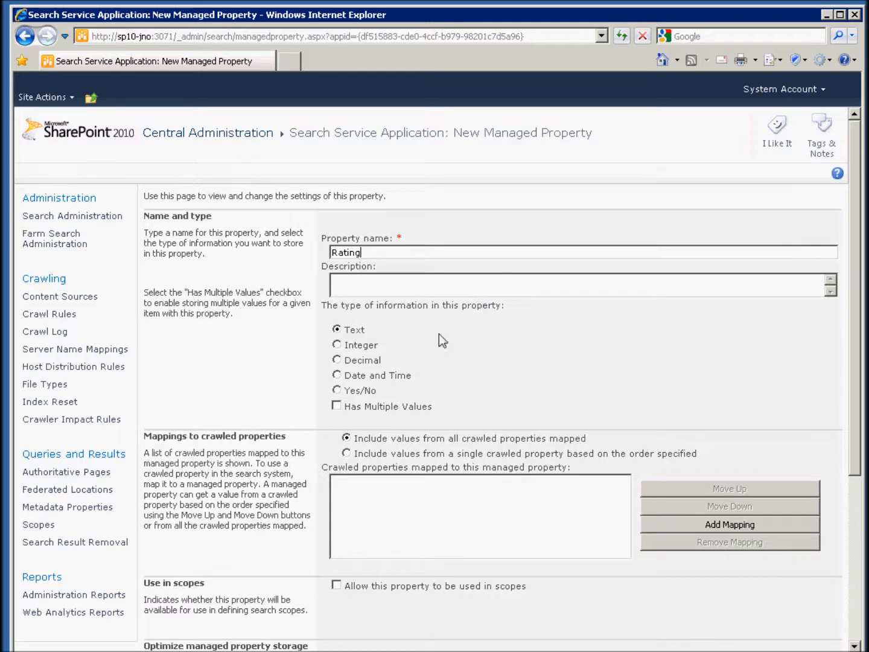
pyautogui.click(337, 360)
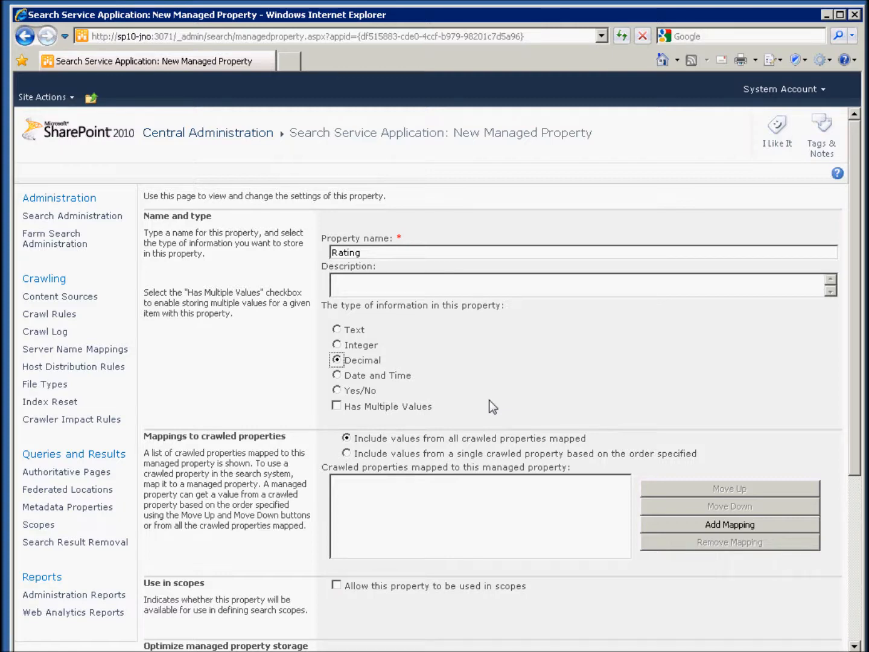
pyautogui.moveTo(747, 528)
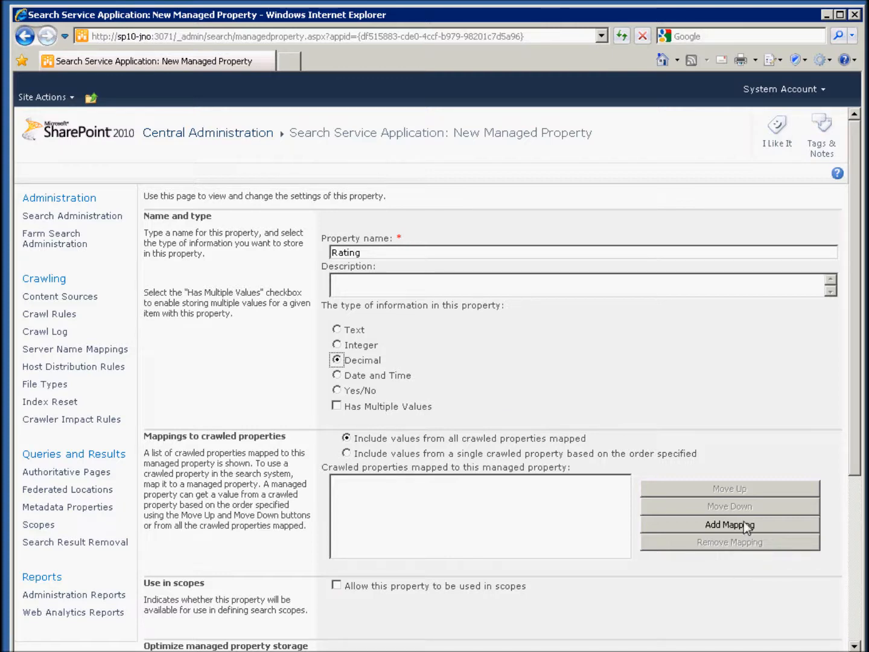
pyautogui.click(729, 524)
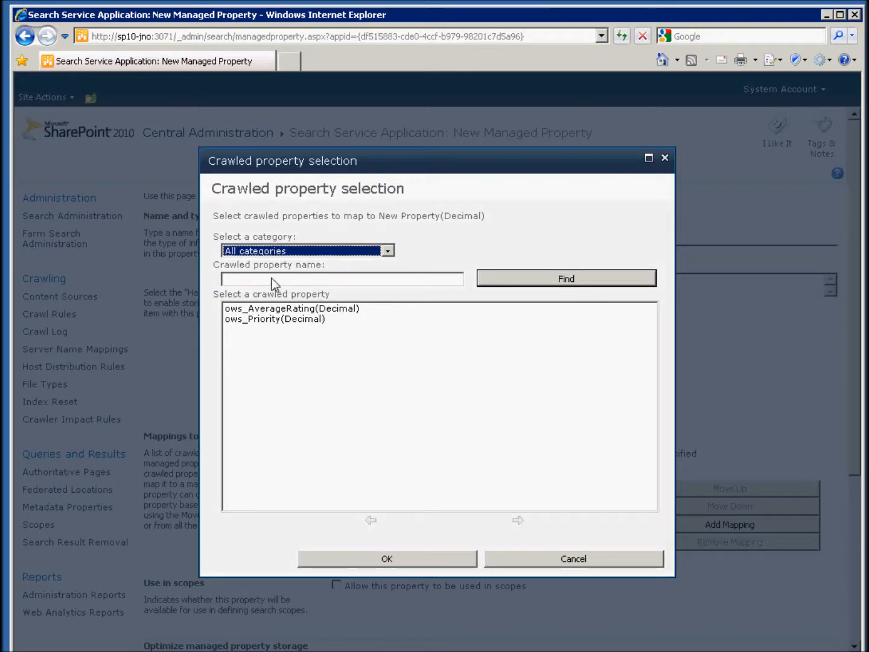
pyautogui.moveTo(287, 319)
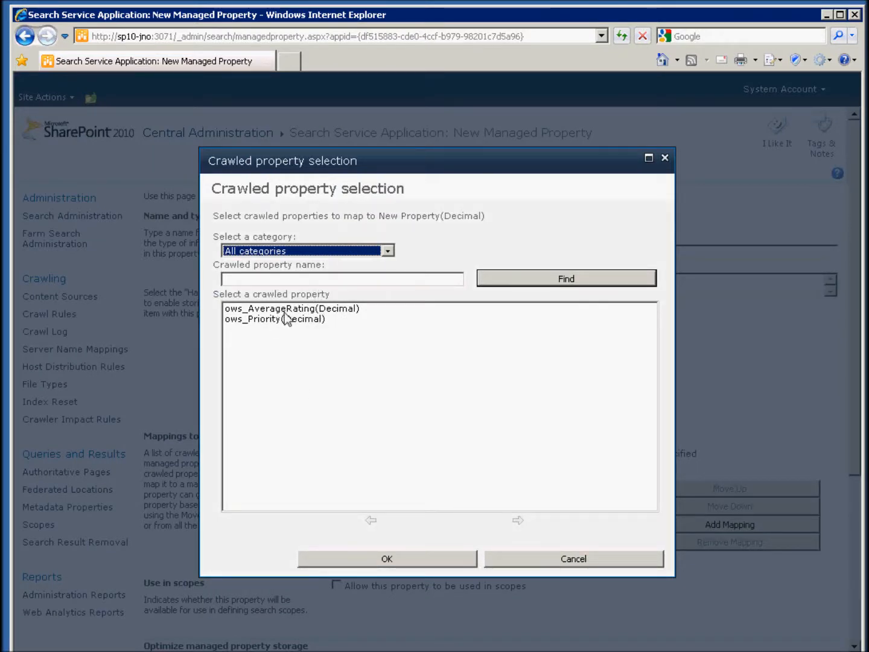
pyautogui.click(291, 307)
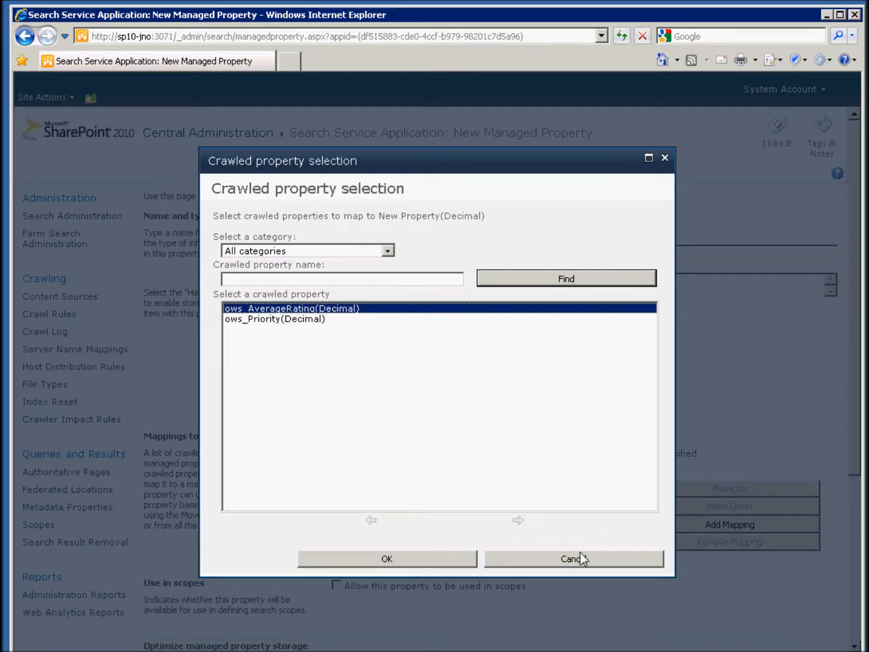
pyautogui.click(573, 557)
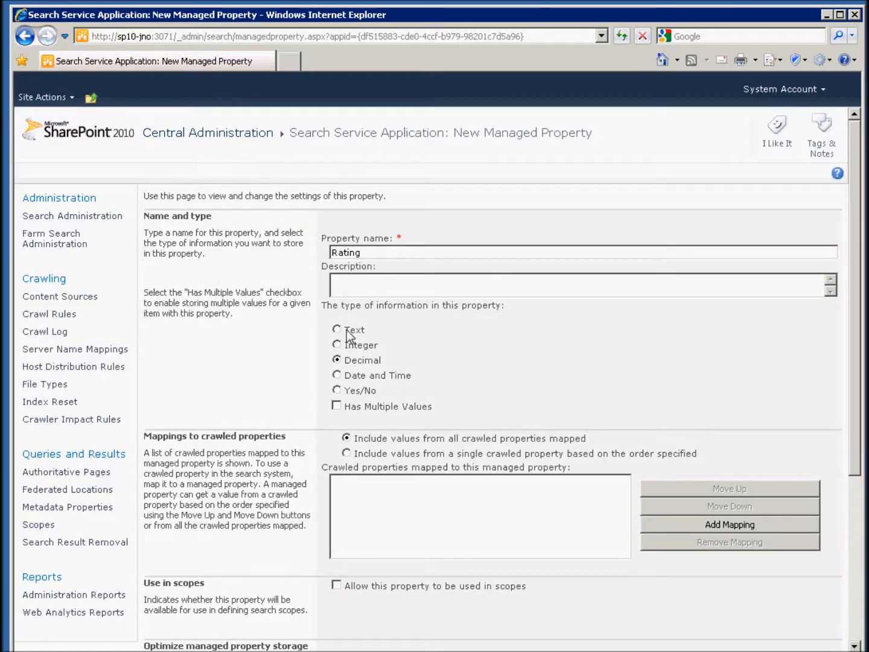
# Switch Rating to Text and search the Add Mapping picker for 'rating' crawled properties.
pyautogui.click(729, 523)
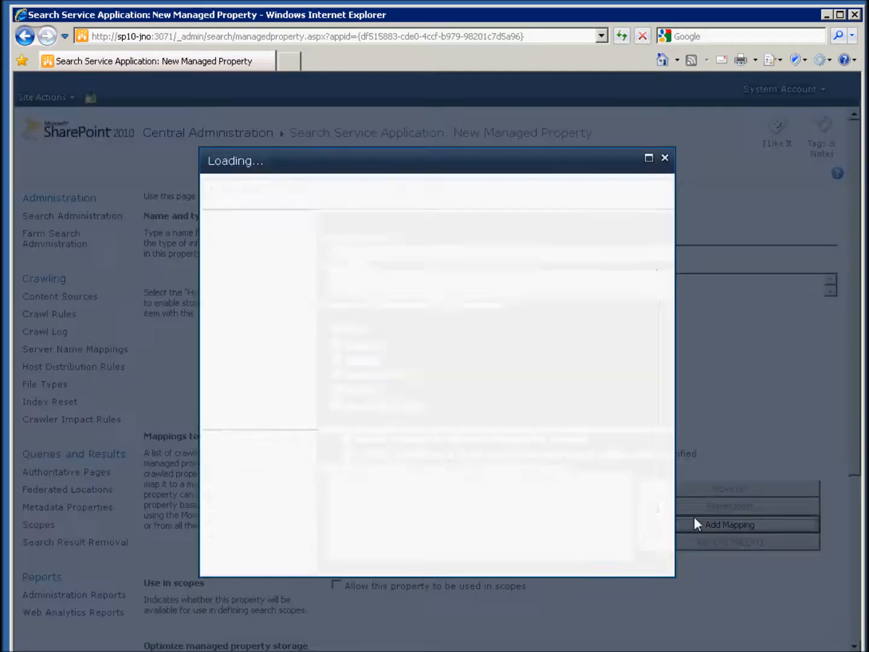
pyautogui.click(729, 523)
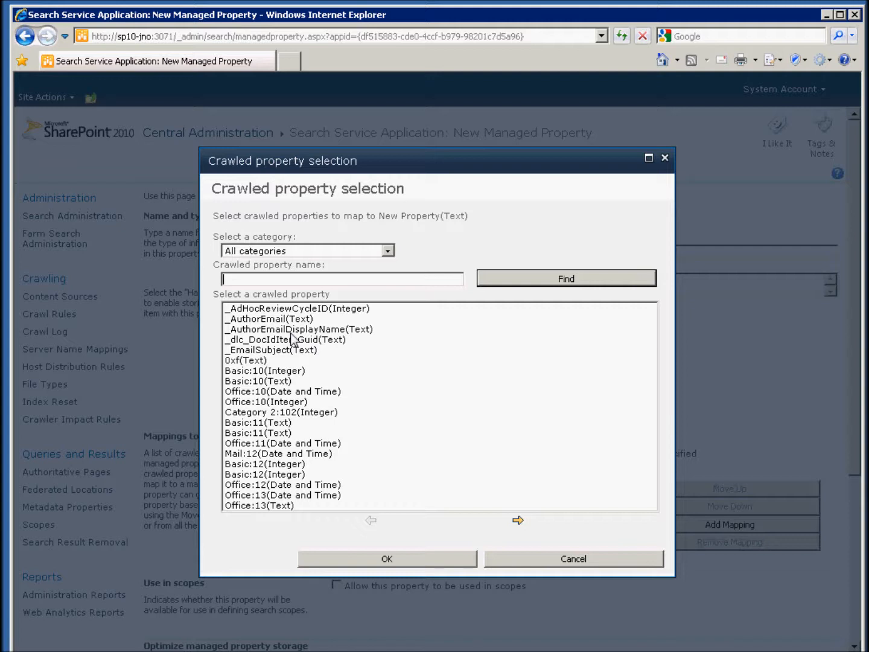
pyautogui.write('rating')
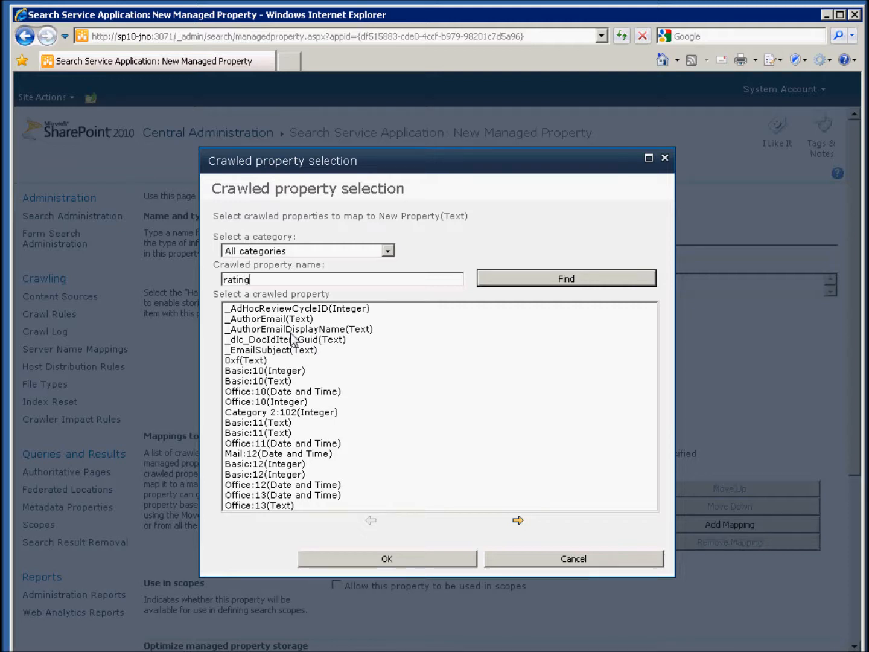
pyautogui.click(565, 278)
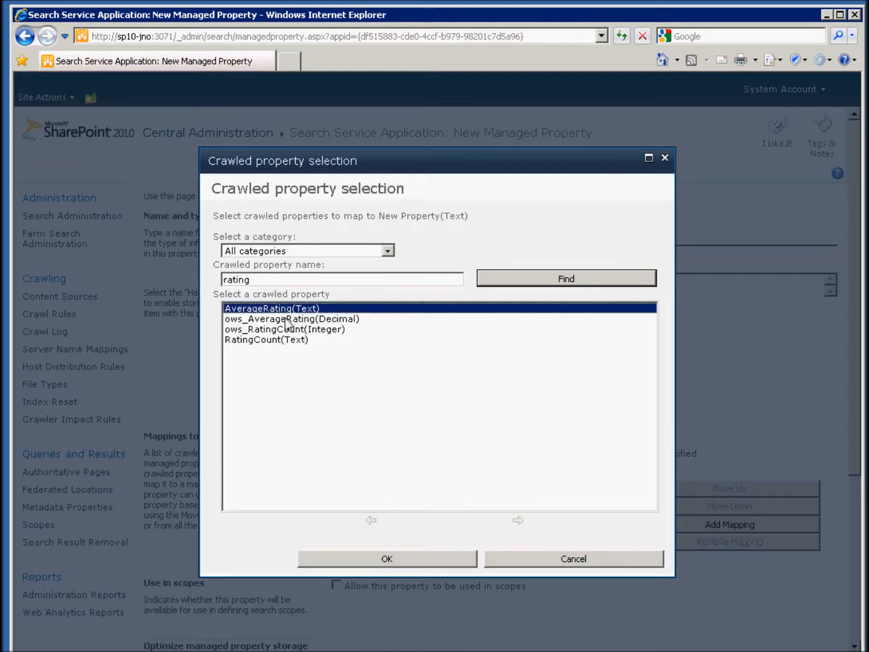
# Compare ows_AverageRating (Decimal) with AverageRating (Text), then cancel the picker with no mapping added.
pyautogui.click(290, 319)
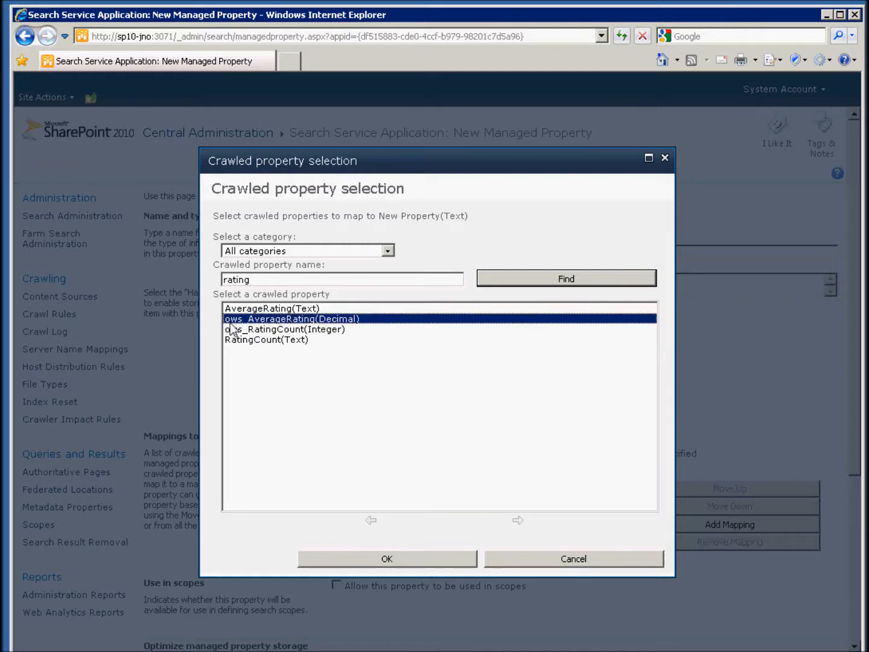
pyautogui.click(273, 307)
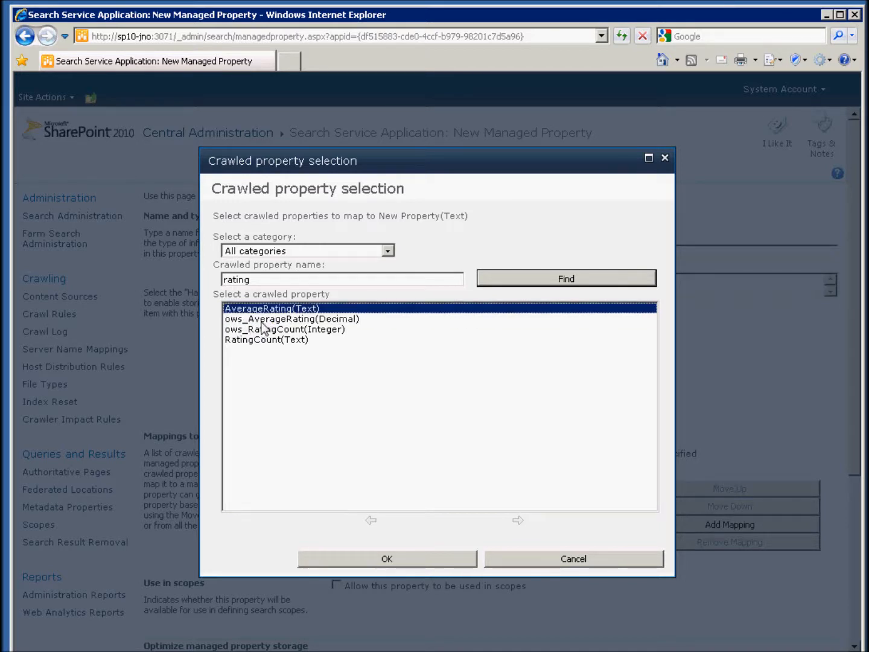
pyautogui.click(291, 319)
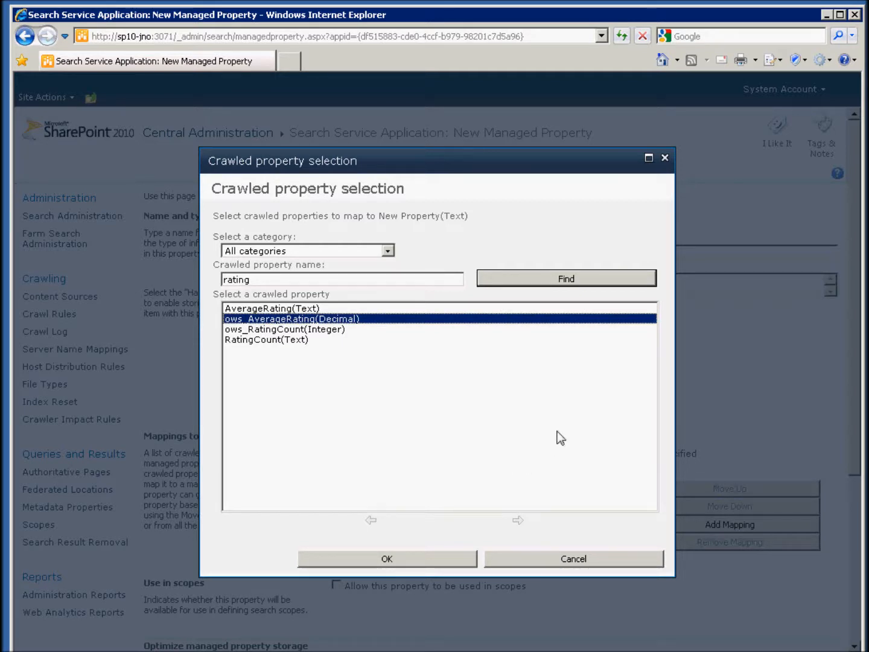
pyautogui.click(273, 309)
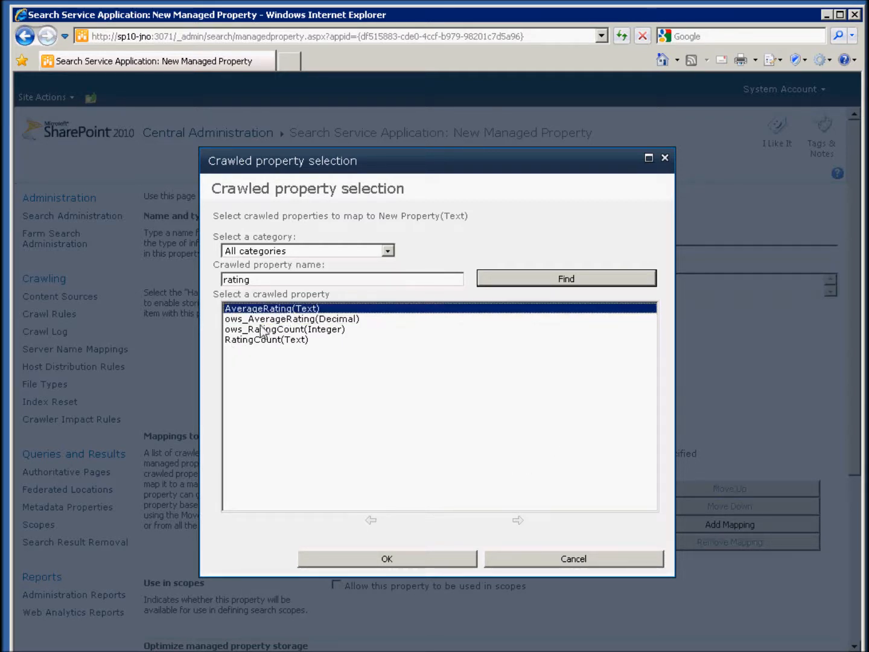
pyautogui.click(291, 318)
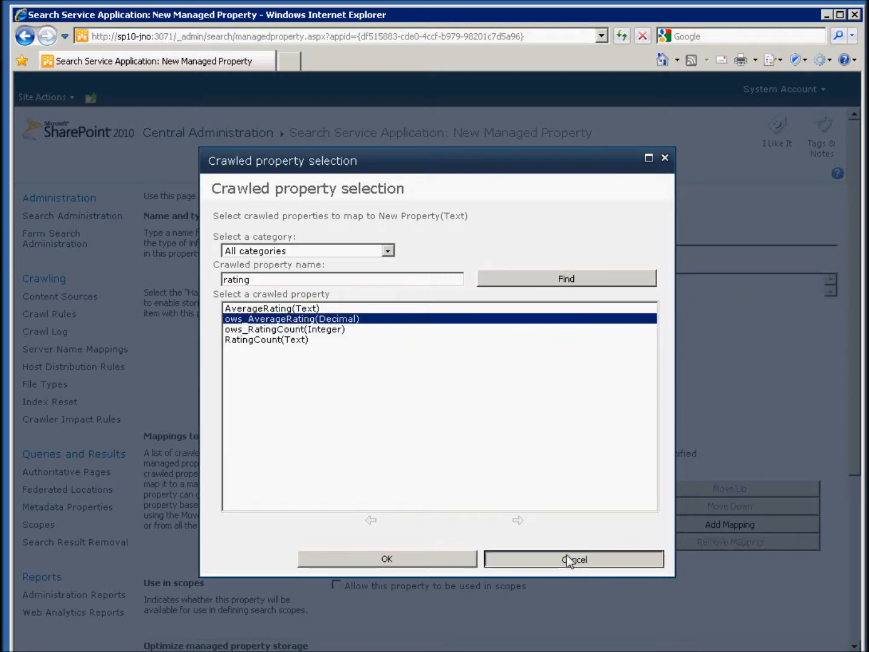
pyautogui.click(572, 558)
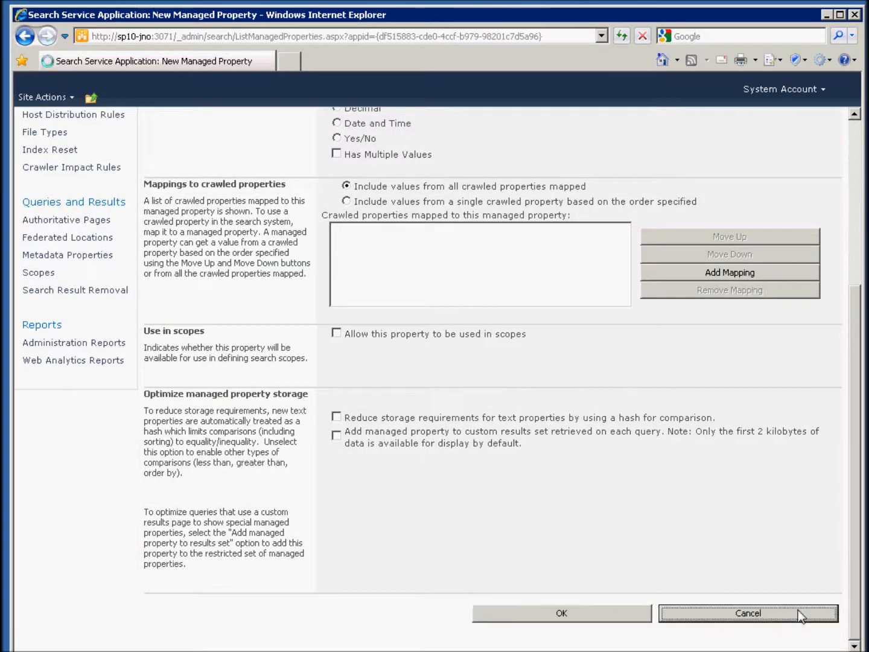
# Cancel the New Managed Property form and head back to the NightGarden Inc. team site home.
pyautogui.click(748, 613)
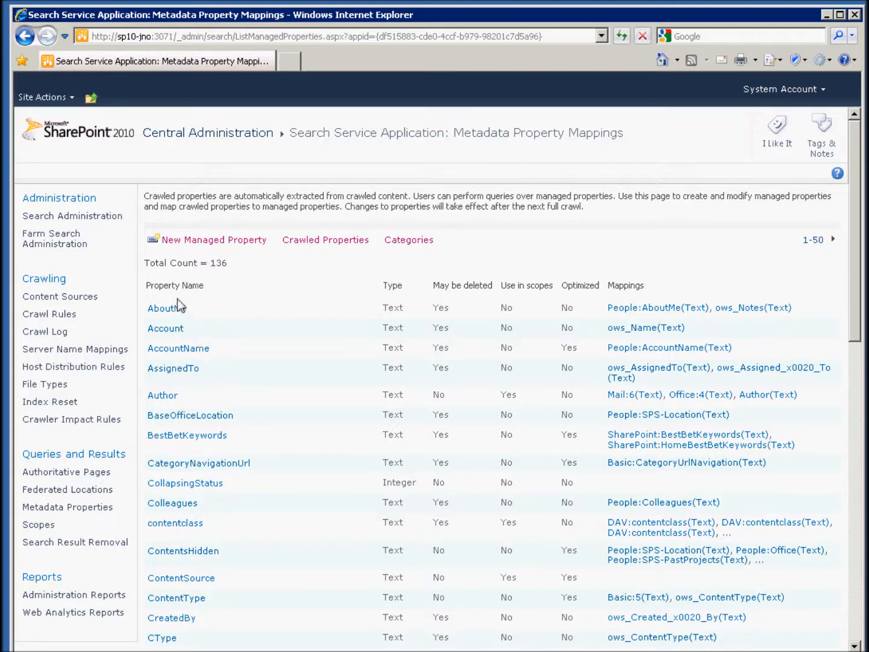
pyautogui.moveTo(175, 279)
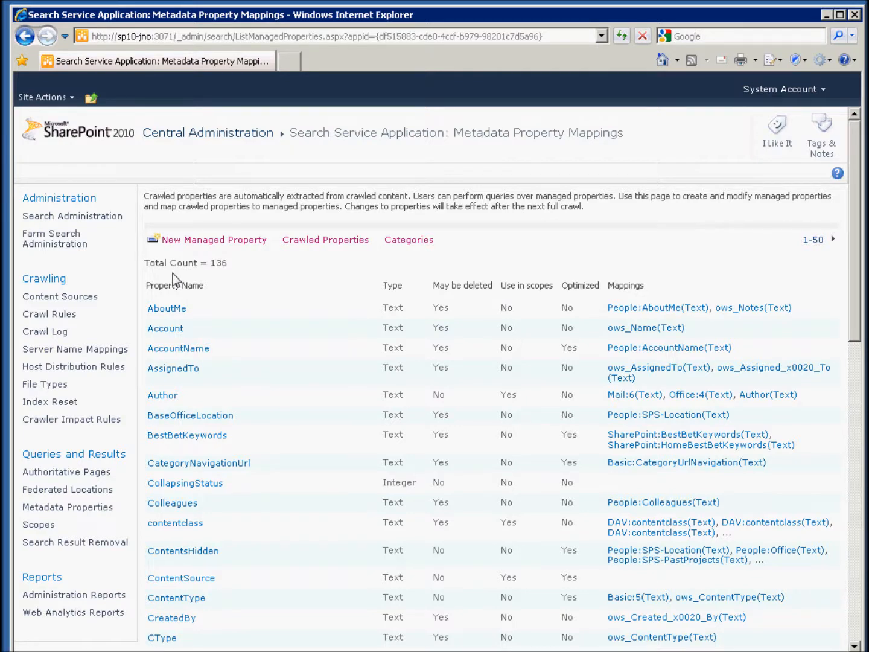
pyautogui.click(174, 368)
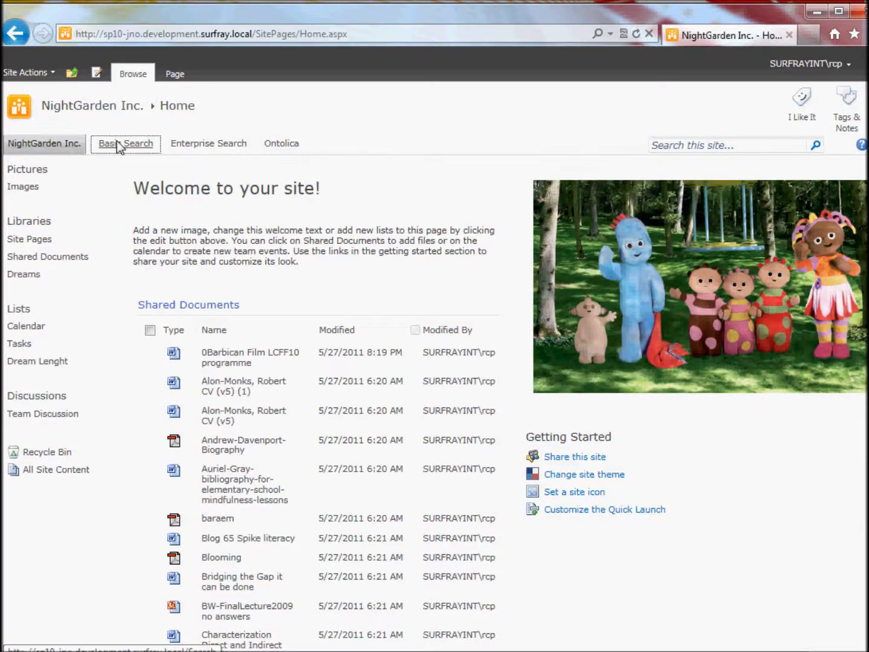
# Run a Basic Search for 'night', returning about 51 Night Garden results.
pyautogui.click(125, 142)
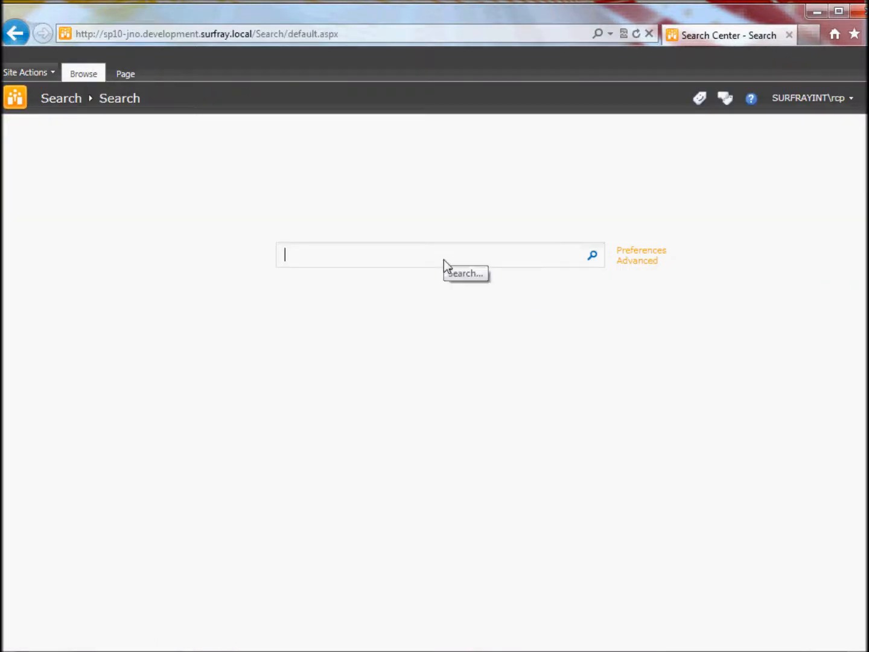
pyautogui.write('night')
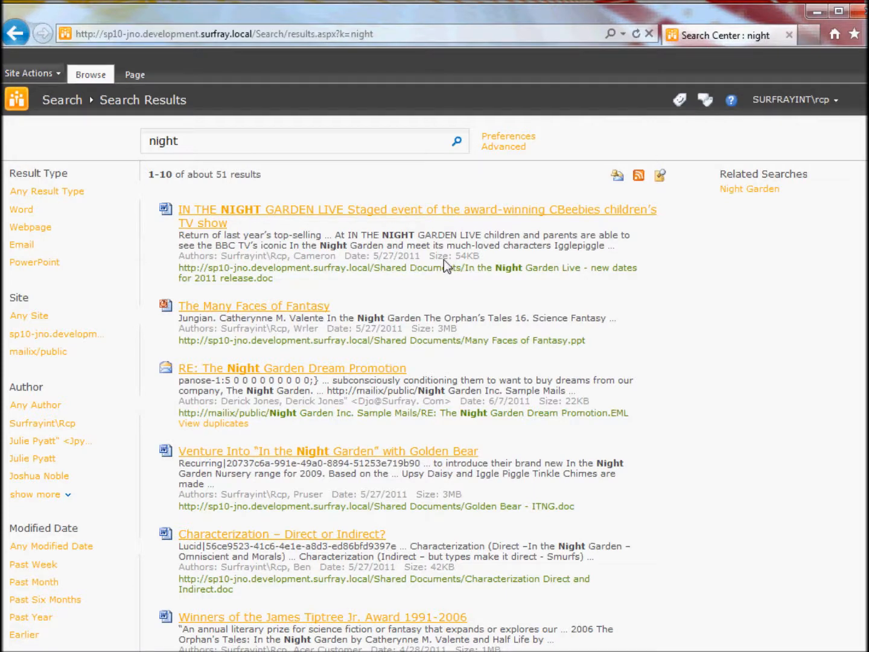
pyautogui.moveTo(228, 240)
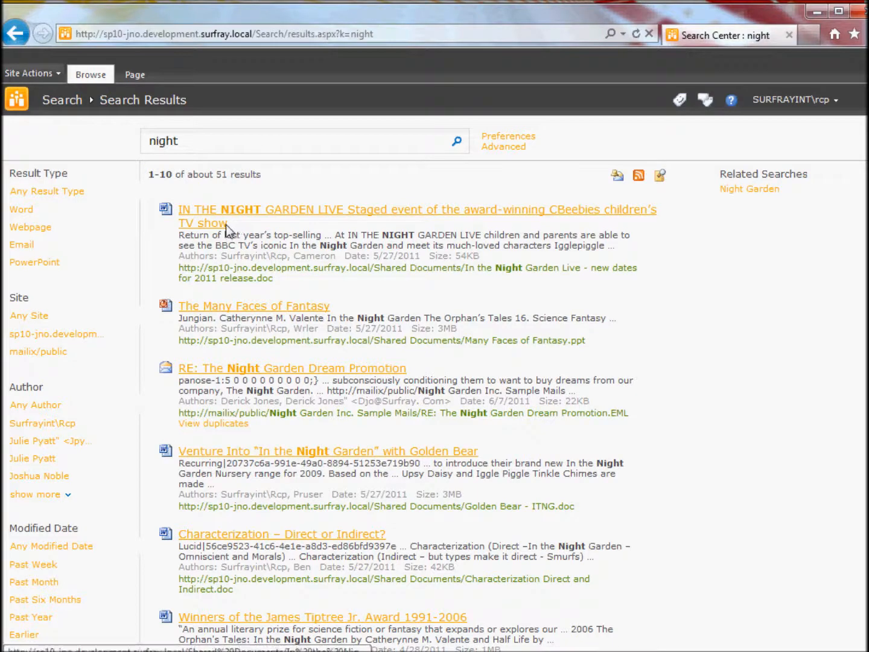
pyautogui.moveTo(549, 280)
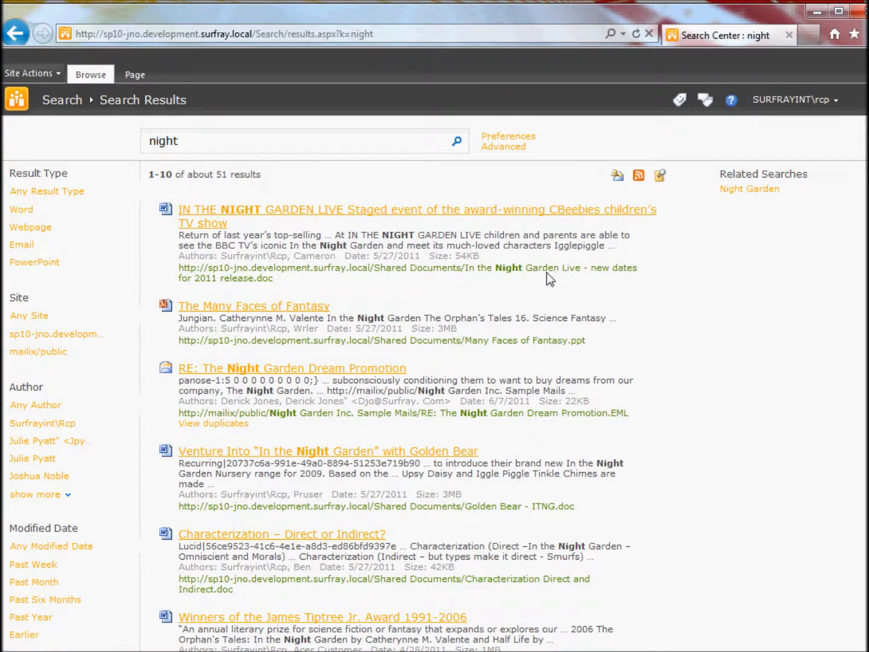